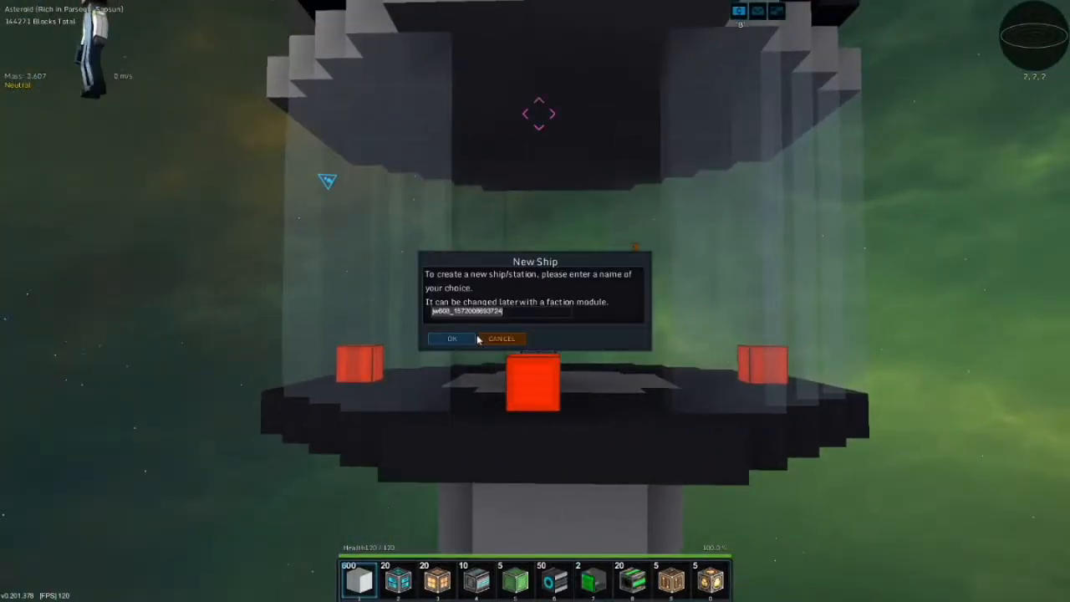
# Keep the generated ship name and confirm to enter Build Mode
pyautogui.click(451, 339)
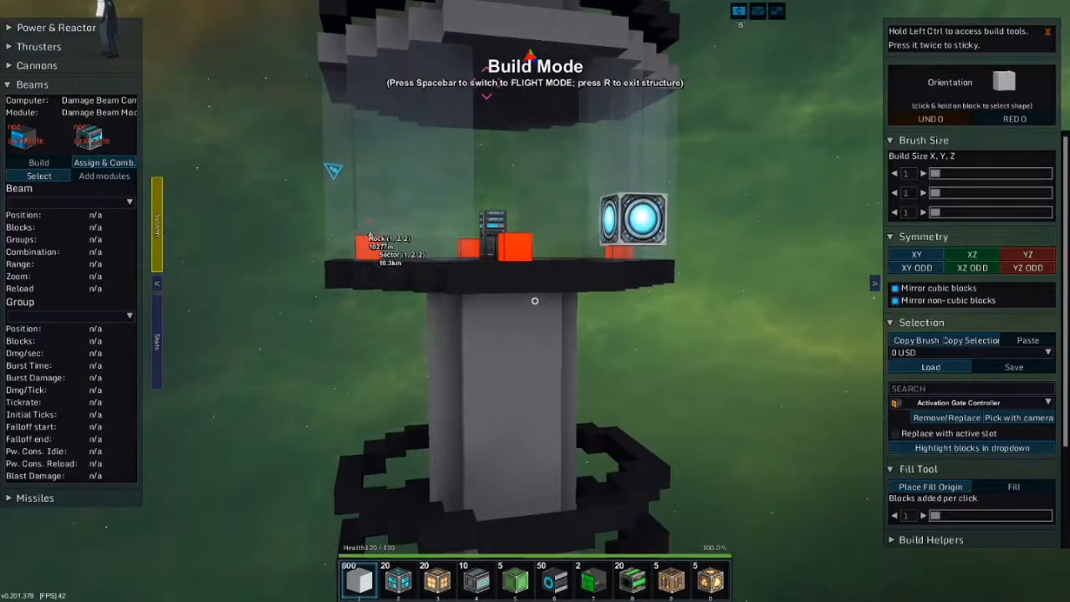
# Add a 20-block reactor, 28 thrusters and hull blocks, totalling 116 blocks
pyautogui.click(670, 579)
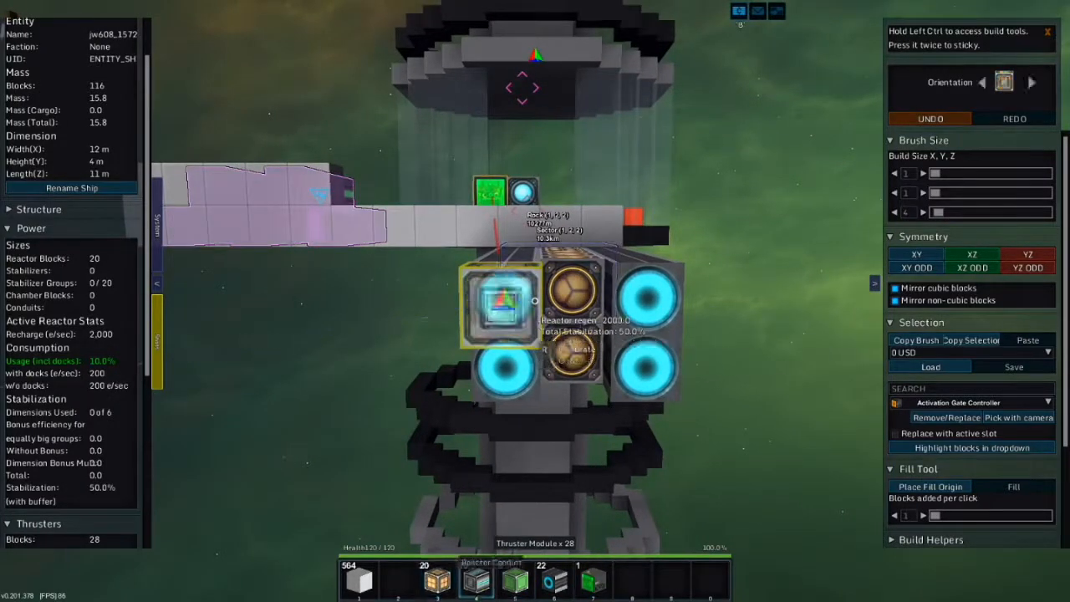
# Exit the ship's build mode to reach the shop's item categories
pyautogui.press('i')
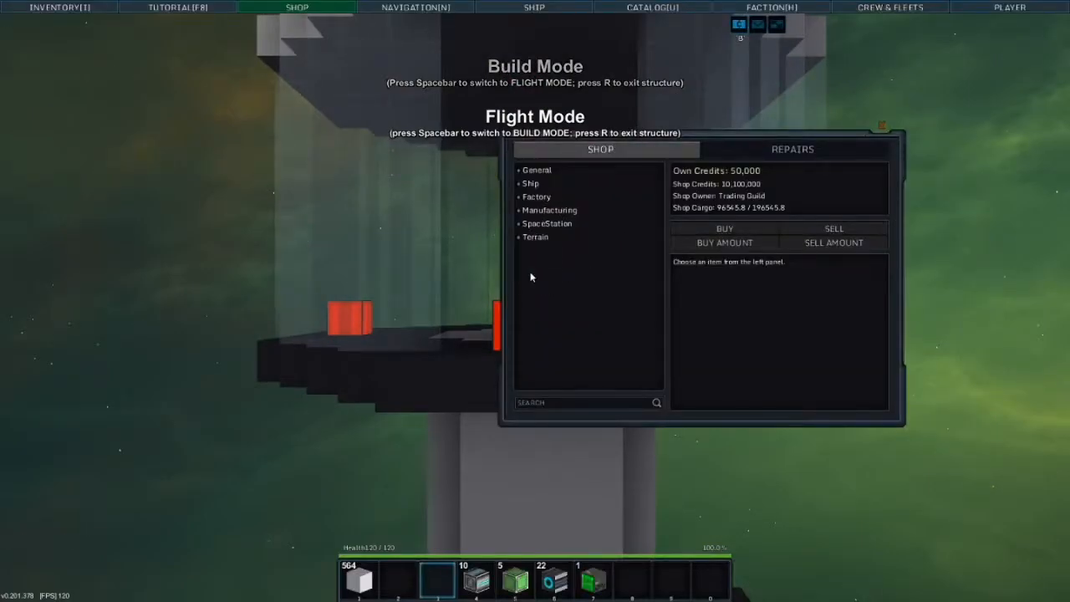
# Buy one AND-Signal block for 25 credits and expand General > Logic
pyautogui.write('arl')
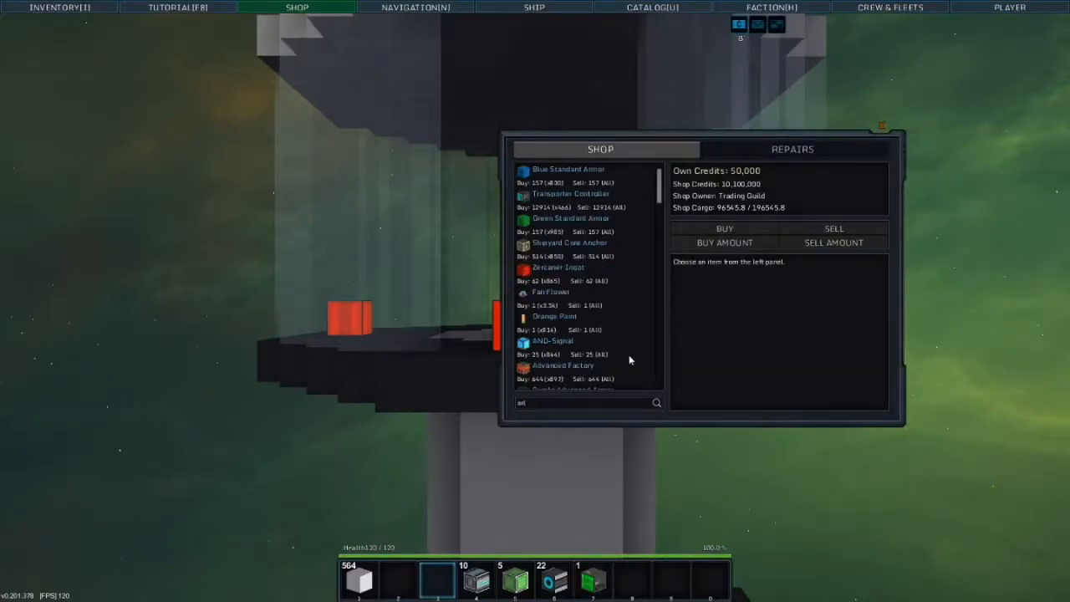
pyautogui.click(552, 218)
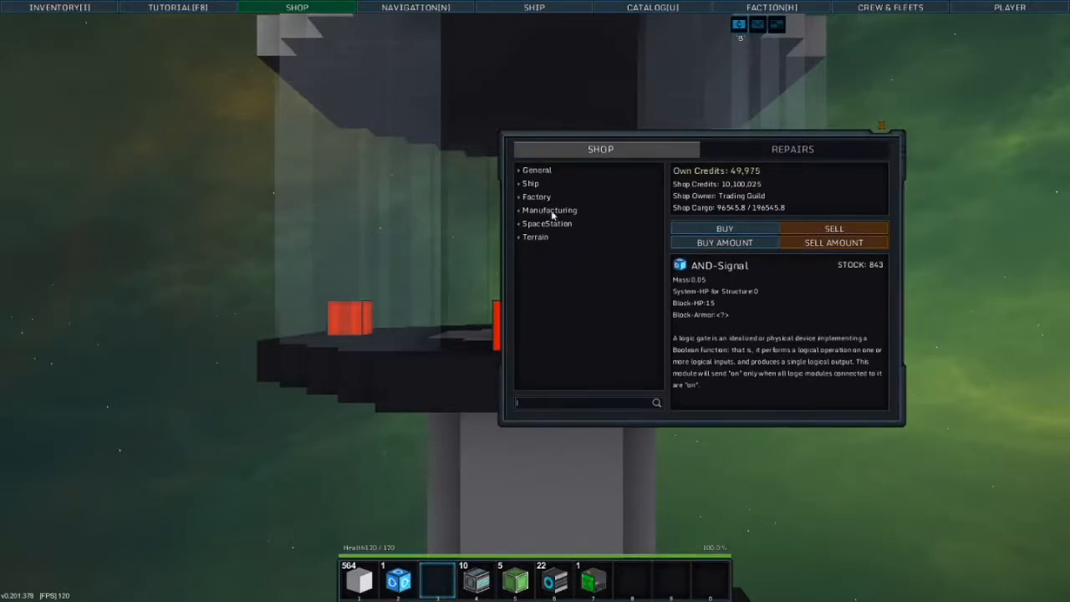
pyautogui.click(534, 223)
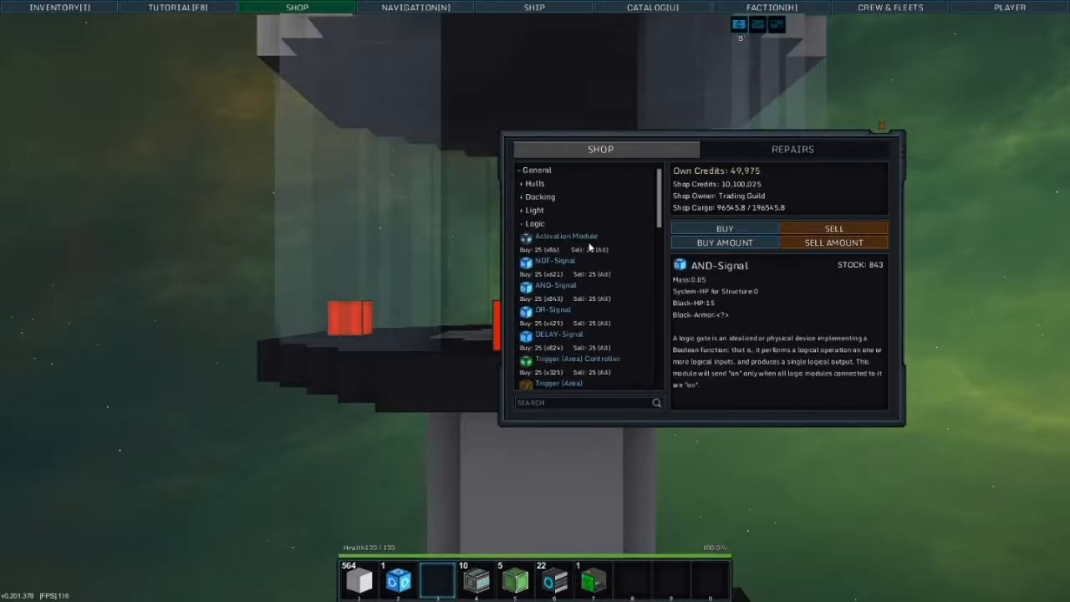
pyautogui.click(556, 260)
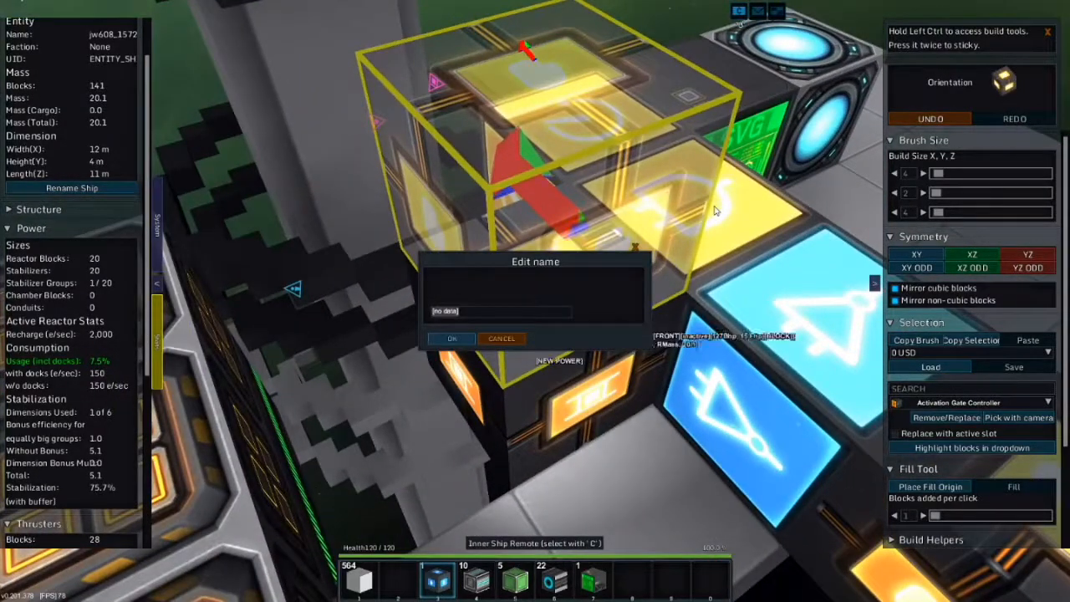
# Enter 'Salvage' as the inner ship remote's name
pyautogui.write('Salvage')
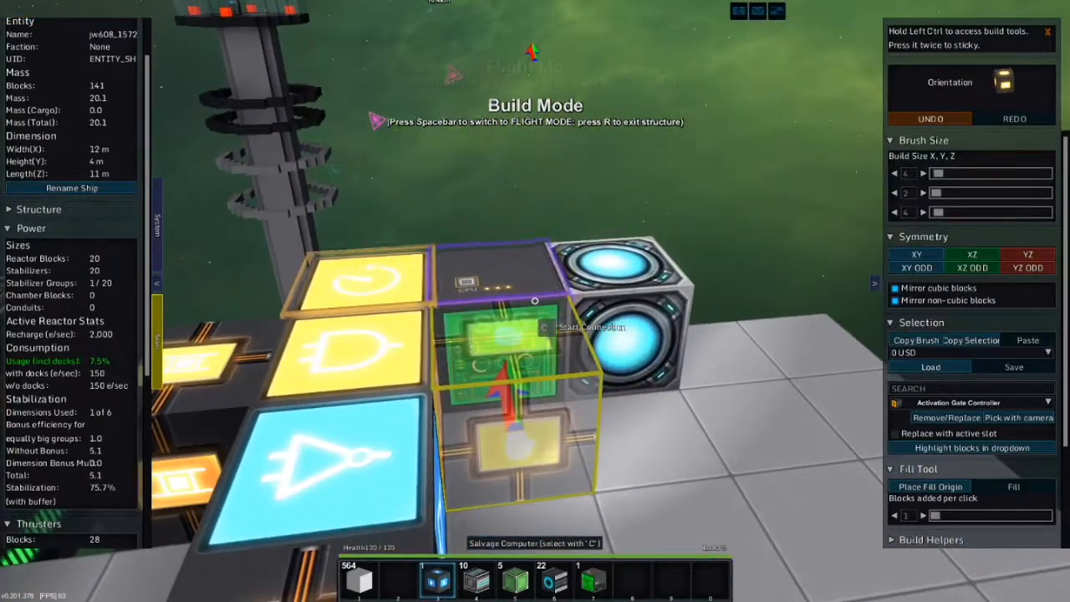
# Switch to flight mode, fire the salvage beam at the shop, and check inventory credits
pyautogui.press('space')
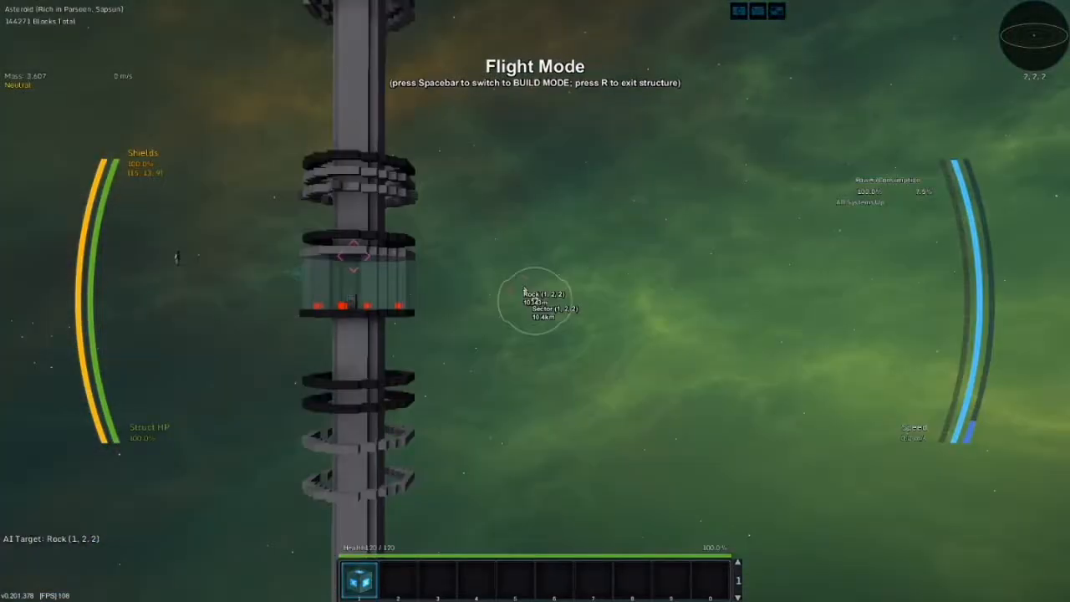
pyautogui.press('space')
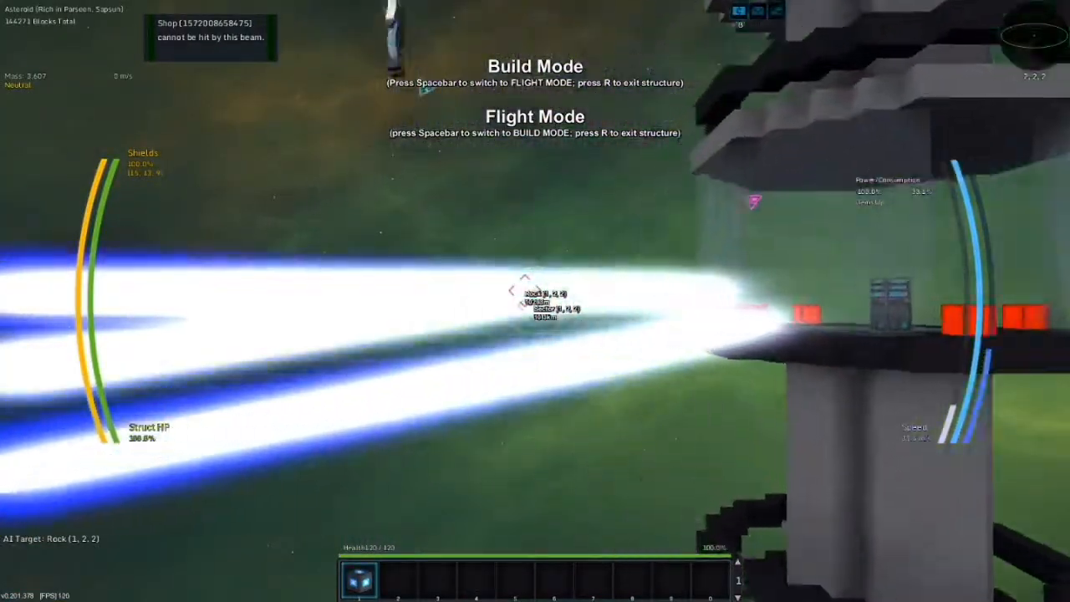
pyautogui.press('space')
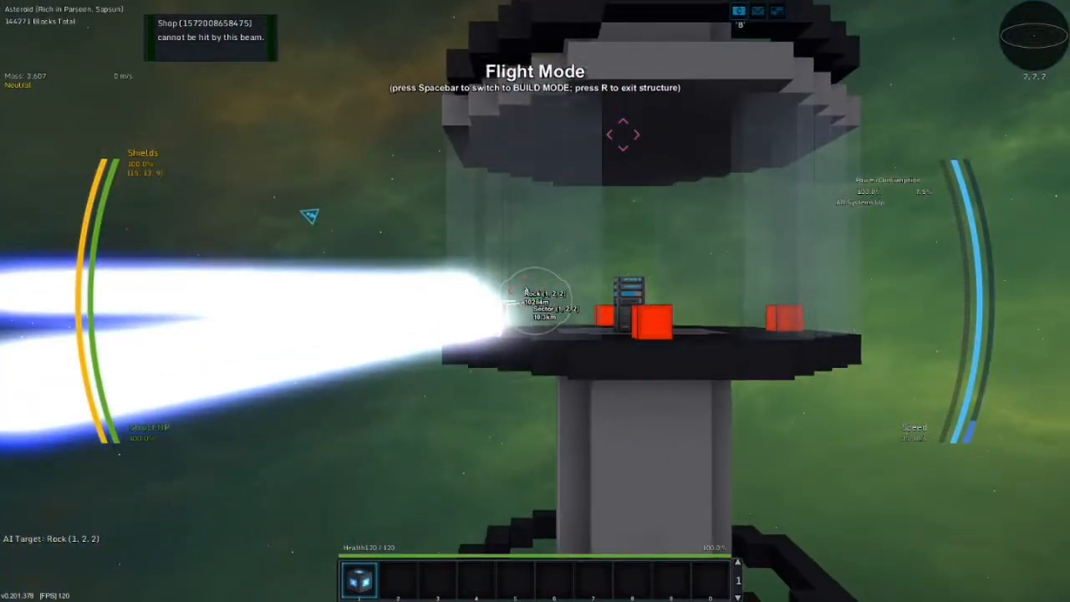
pyautogui.press('i')
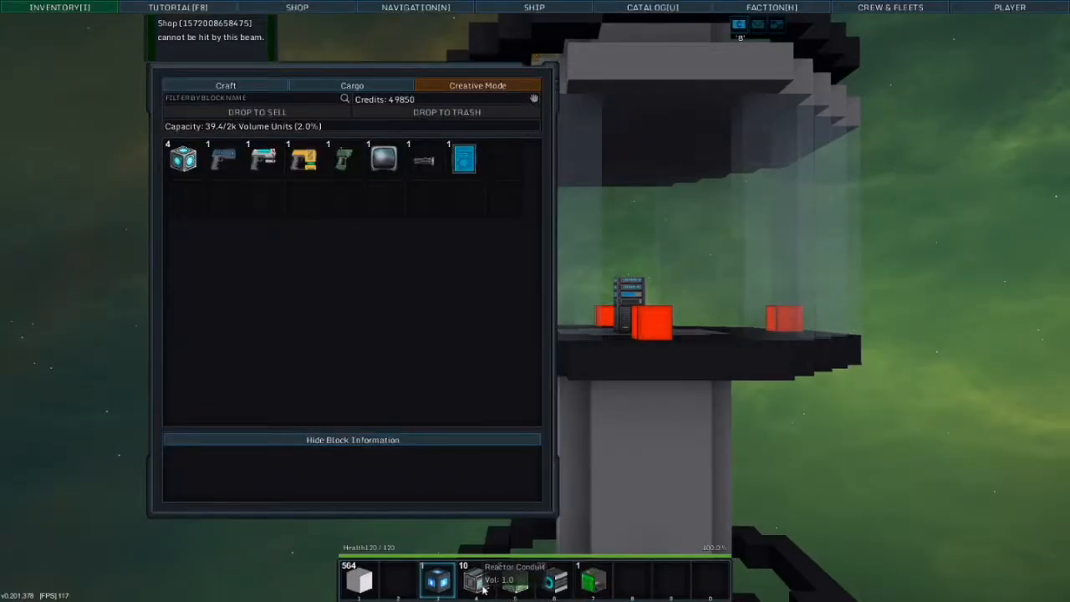
# Search the shop for 'mini' to find mining blocks
pyautogui.press('i')
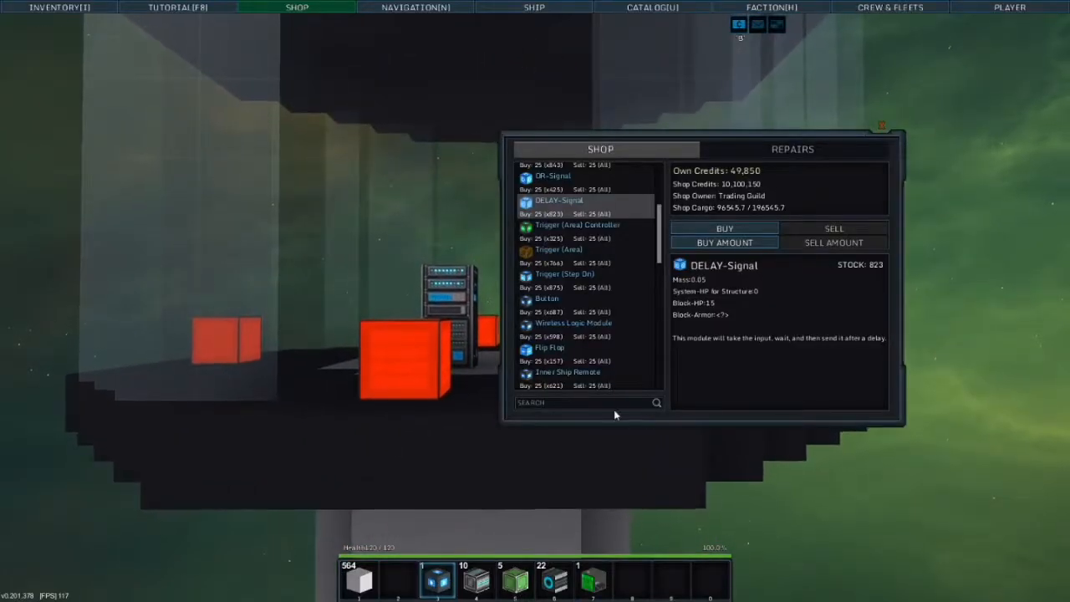
pyautogui.write('mini')
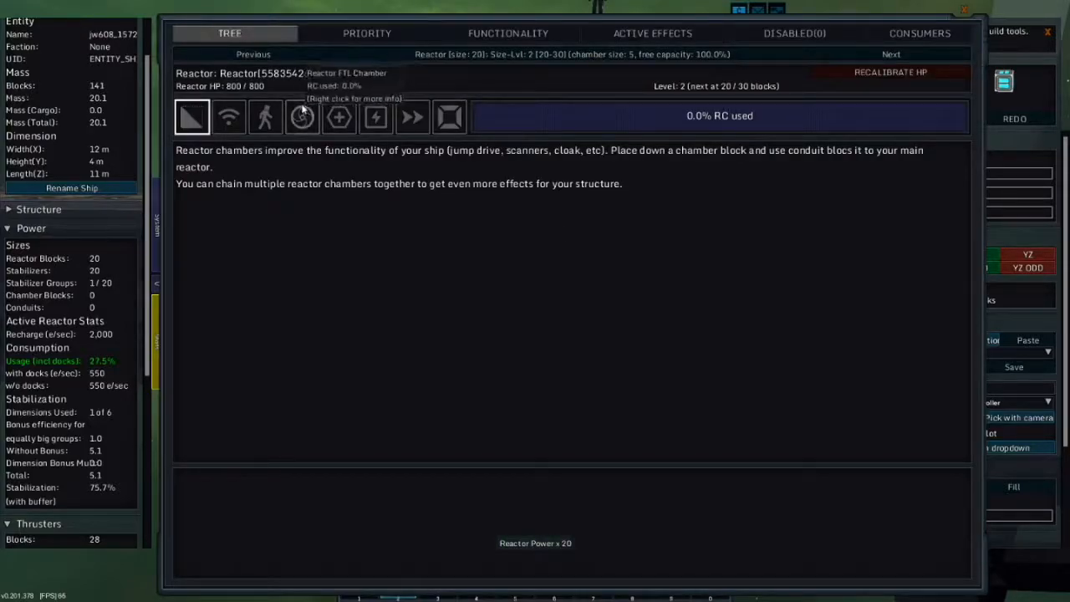
pyautogui.moveTo(413, 116)
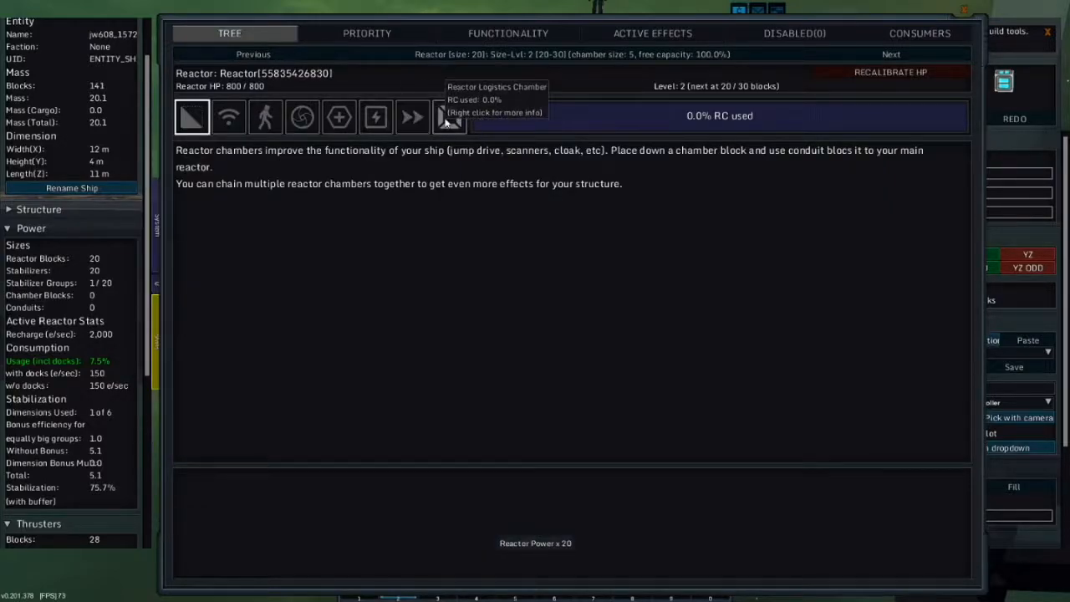
# Inspect the Reactor Logistics Chamber upgrade in the reactor chamber tree, then close it
pyautogui.click(449, 116)
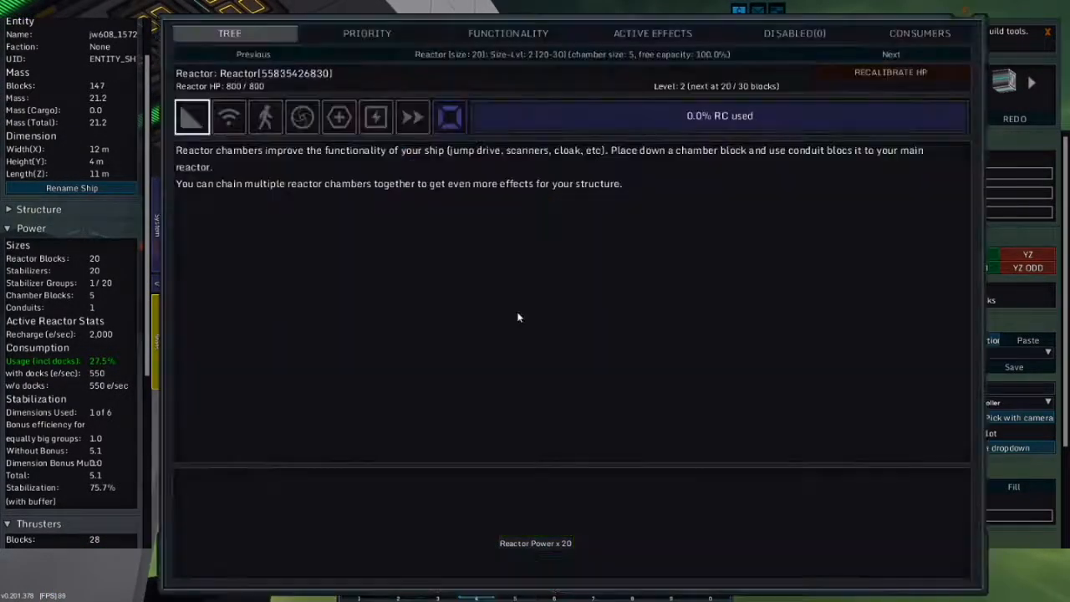
pyautogui.click(449, 116)
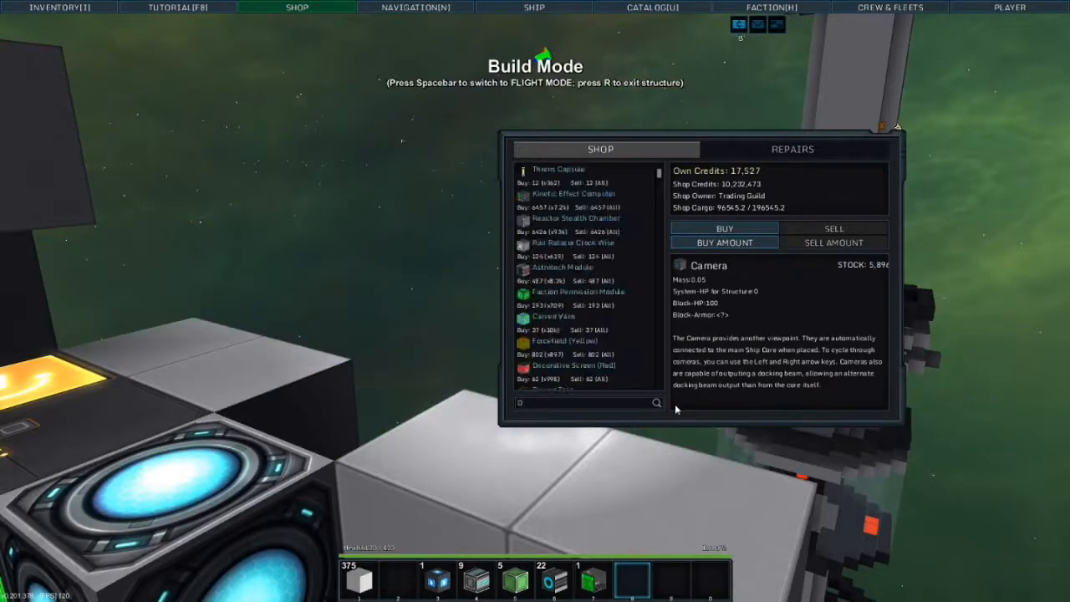
# Search 'CARG' and buy a chosen quantity of Cargo Space blocks
pyautogui.write('CARG')
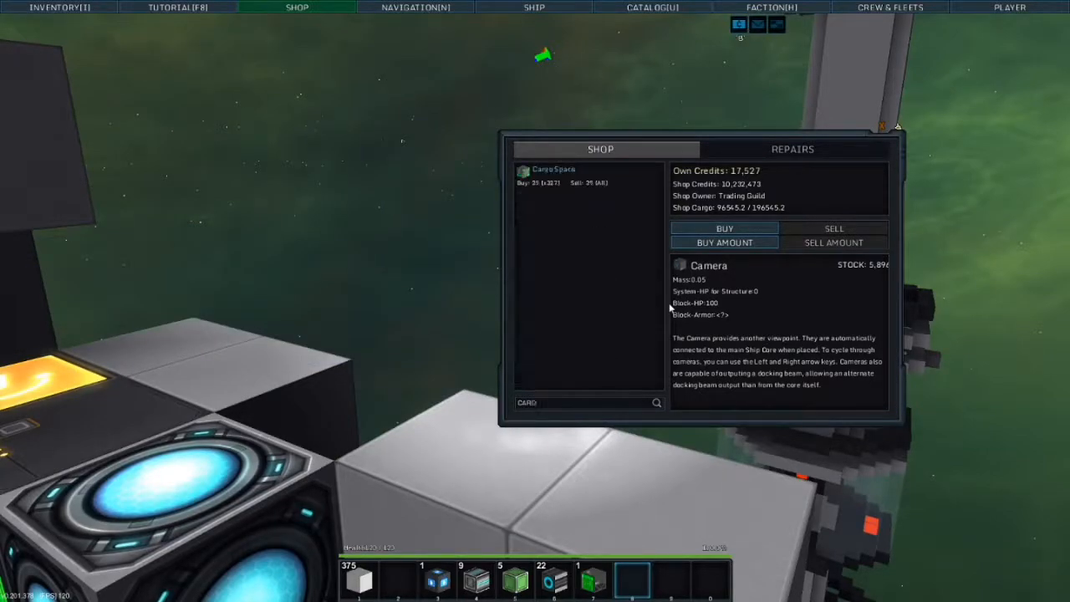
pyautogui.click(553, 171)
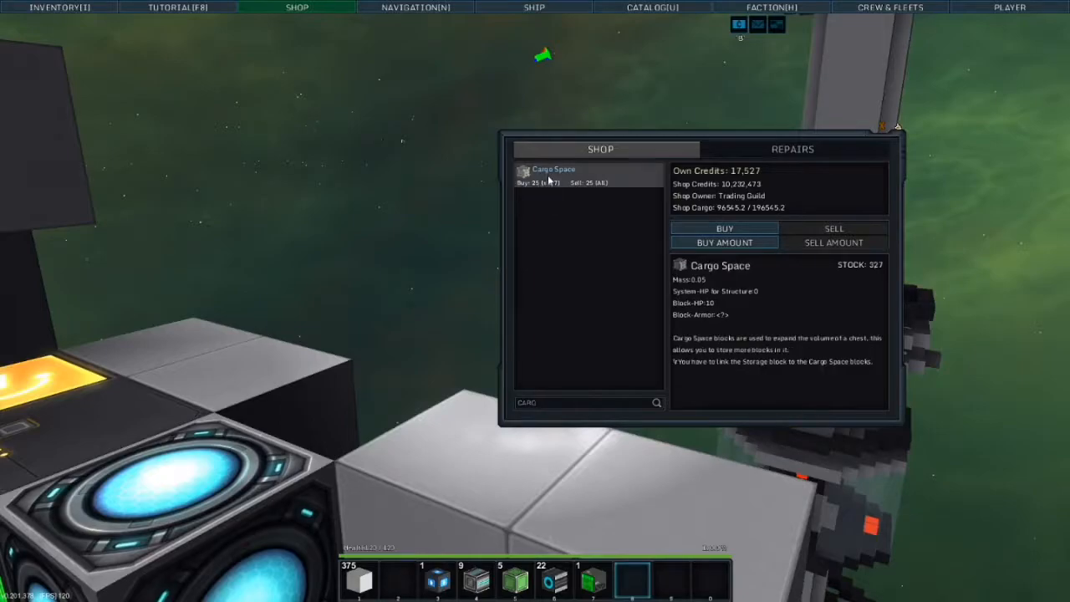
pyautogui.click(724, 242)
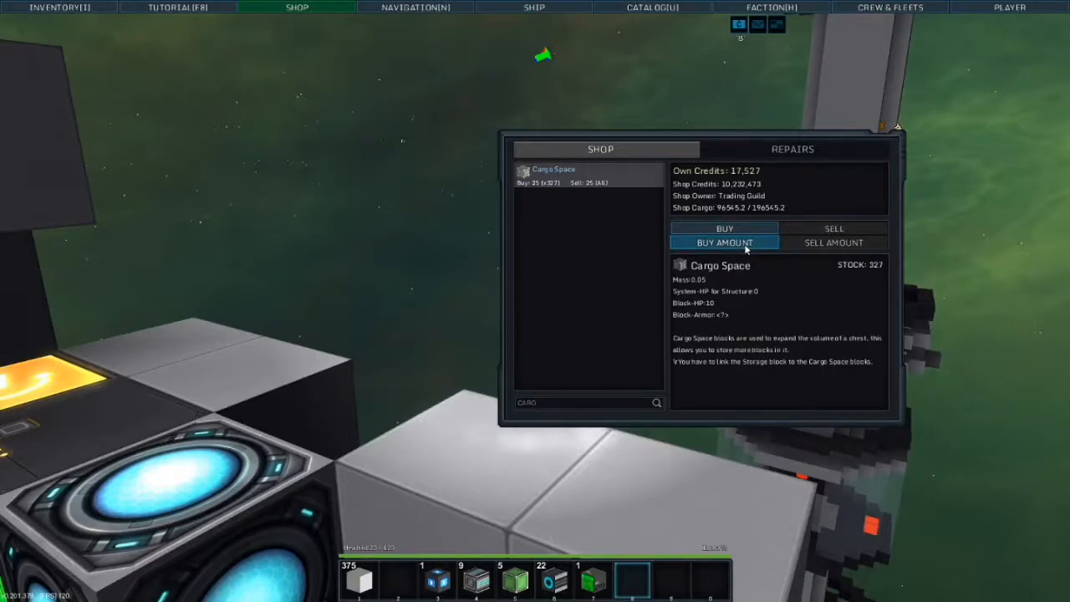
pyautogui.click(724, 243)
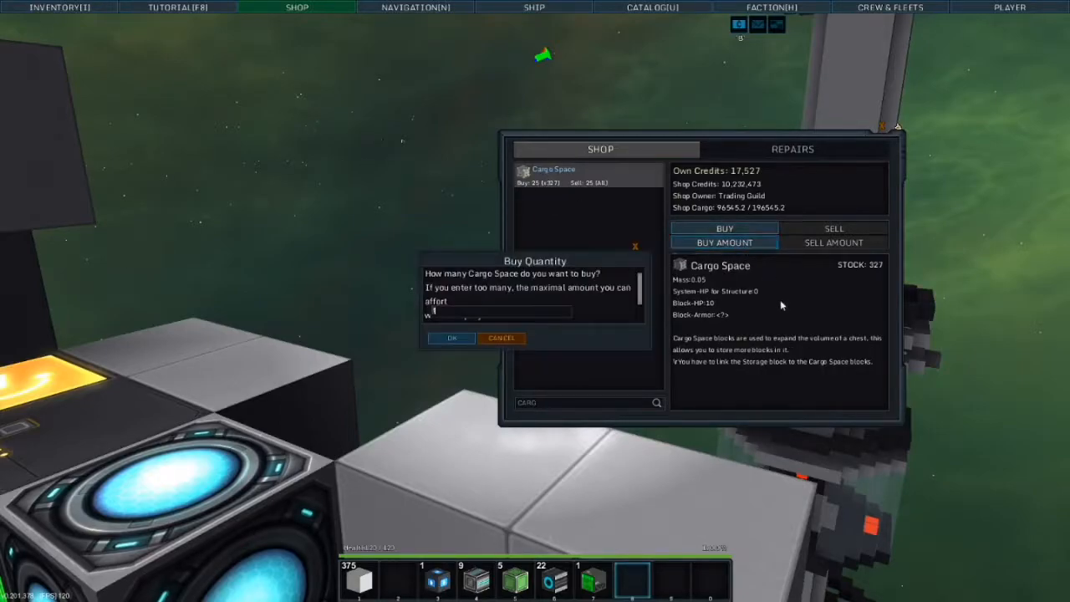
pyautogui.click(451, 338)
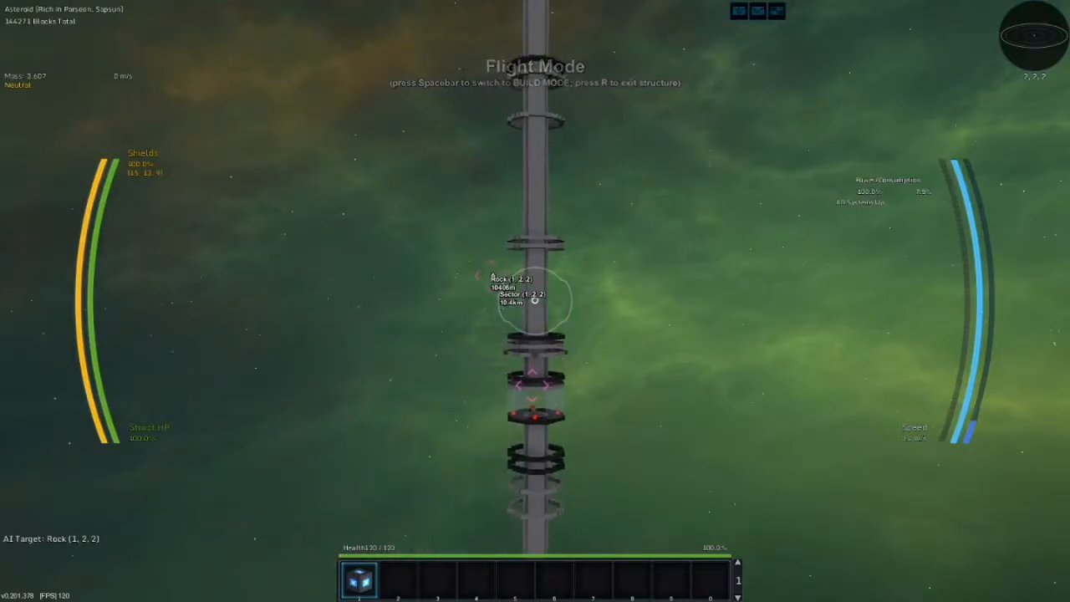
# Take off in flight mode toward the station's glass-walled docking rings
pyautogui.press('space')
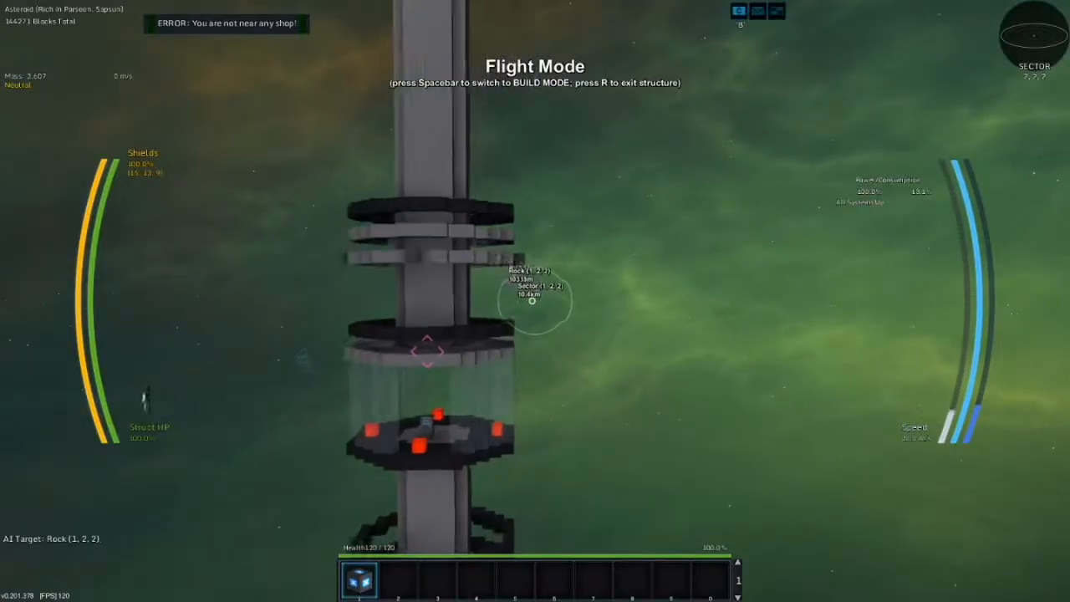
# Buy a couple of Plex Door blocks and a Rail Docker from the station shop
pyautogui.click(296, 7)
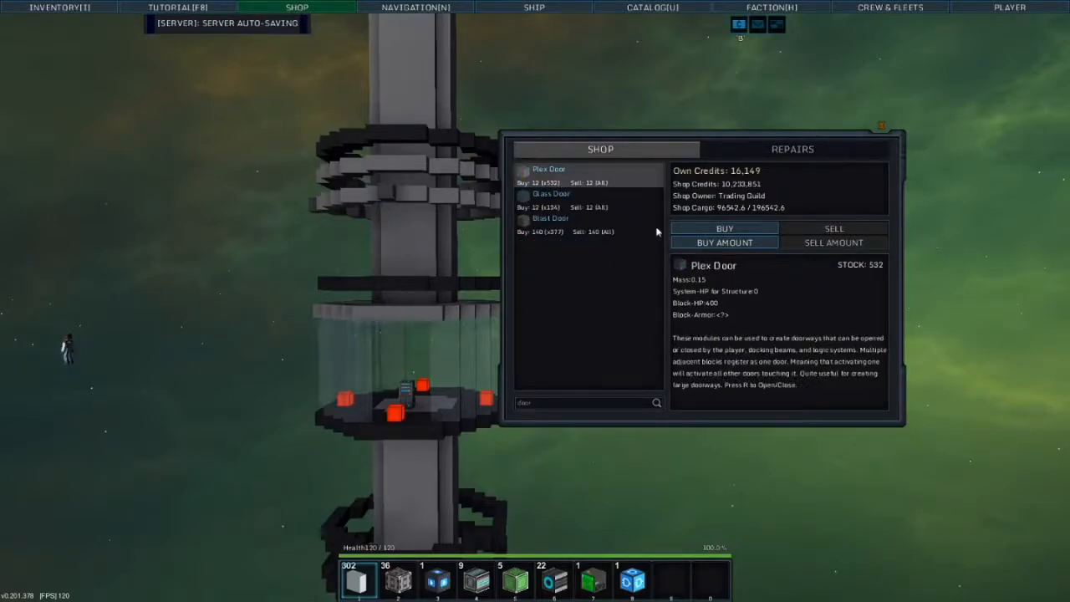
pyautogui.click(834, 228)
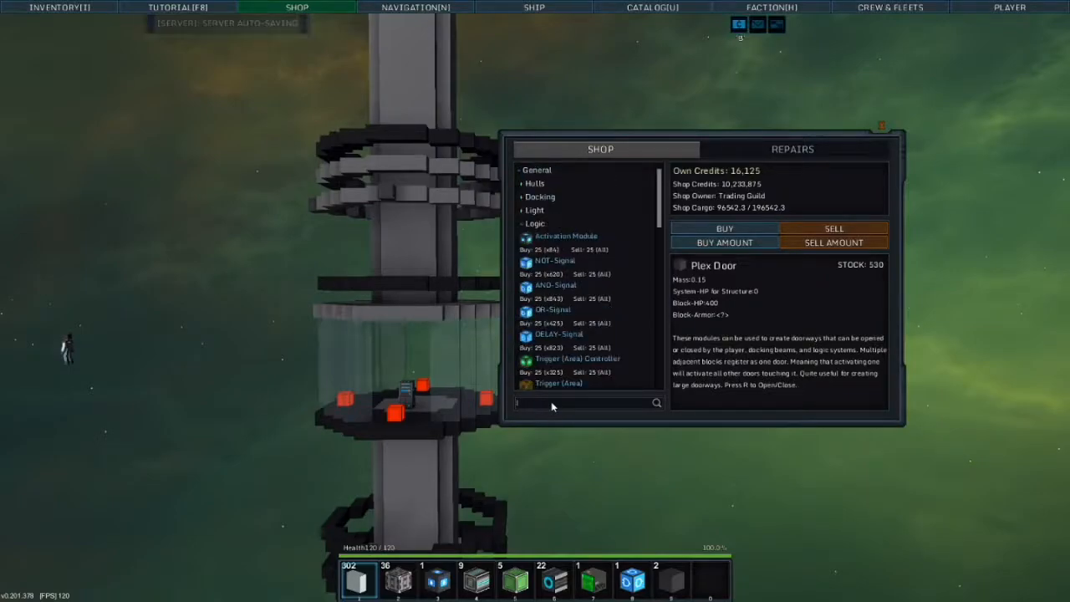
pyautogui.write('dock')
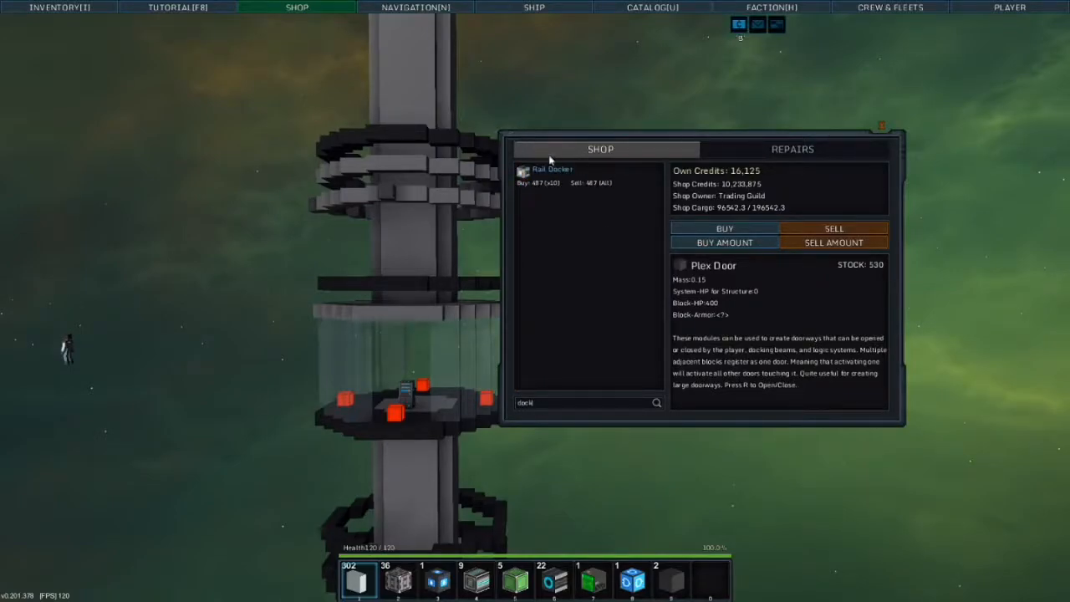
pyautogui.click(552, 173)
pyautogui.write('rail')
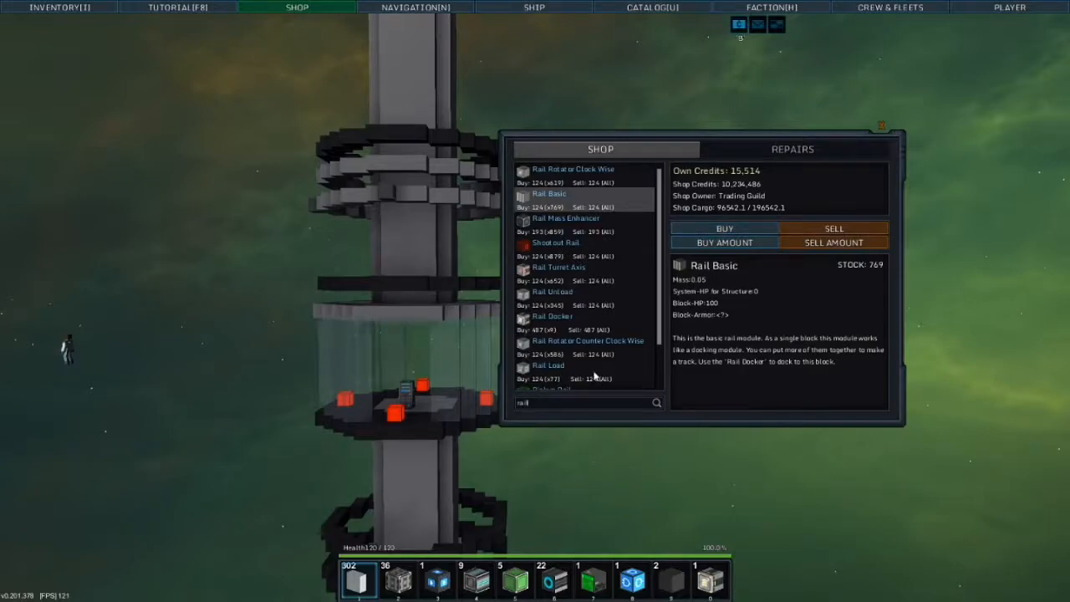
# Buy a Faction Module and ten Glass blocks, then search the shop for 'lig'
pyautogui.write('fad')
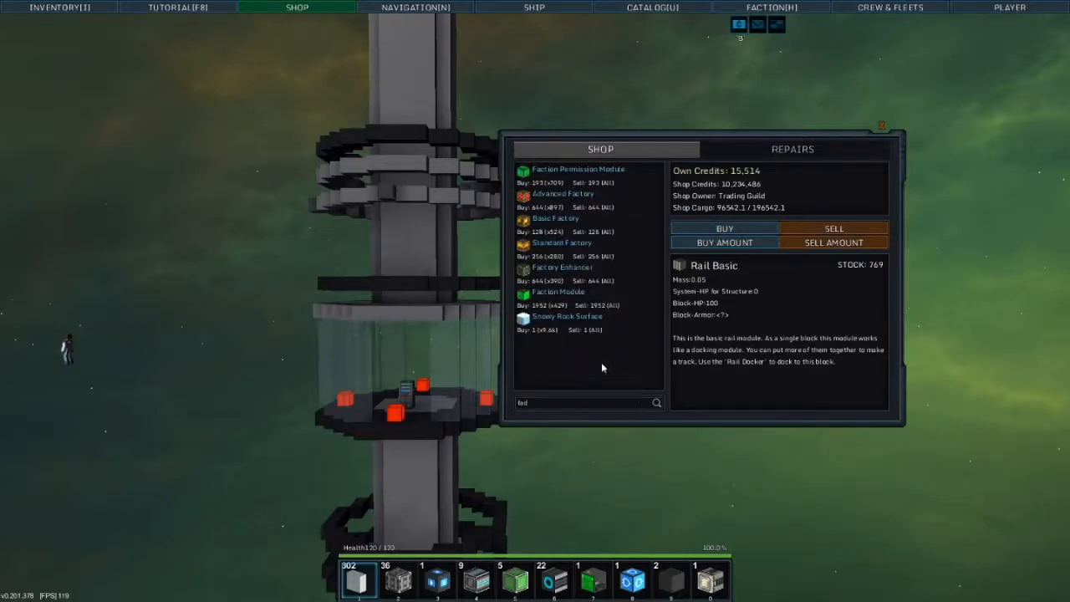
pyautogui.click(559, 292)
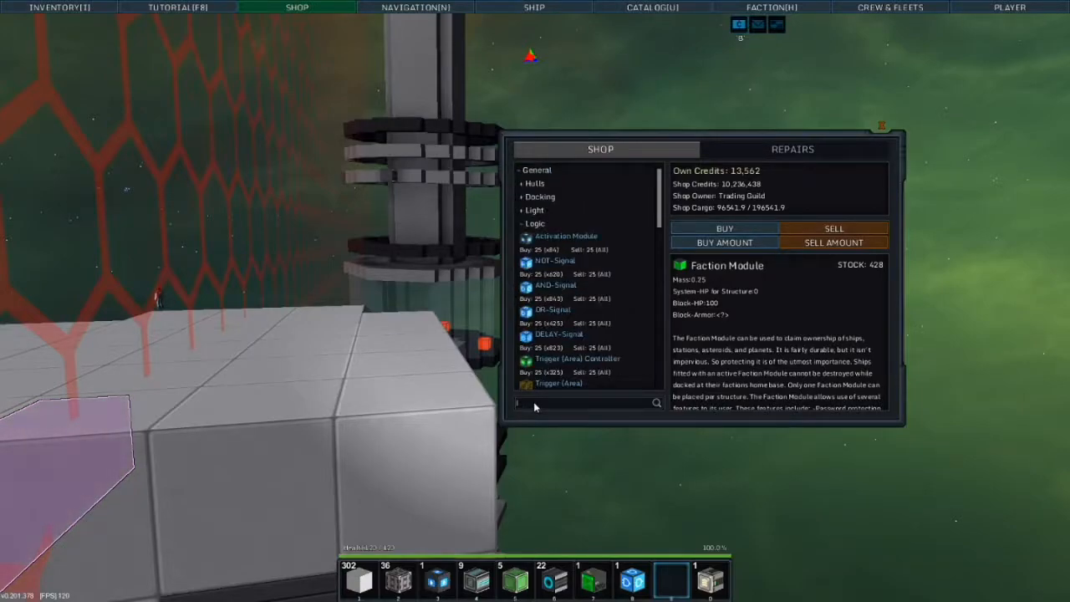
pyautogui.write('glas')
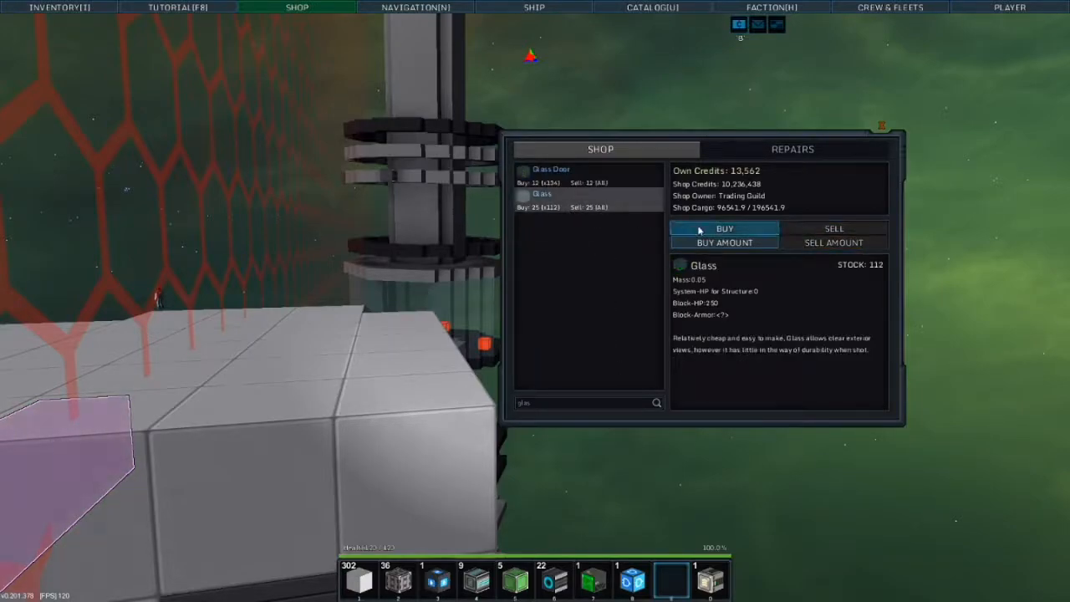
pyautogui.click(725, 242)
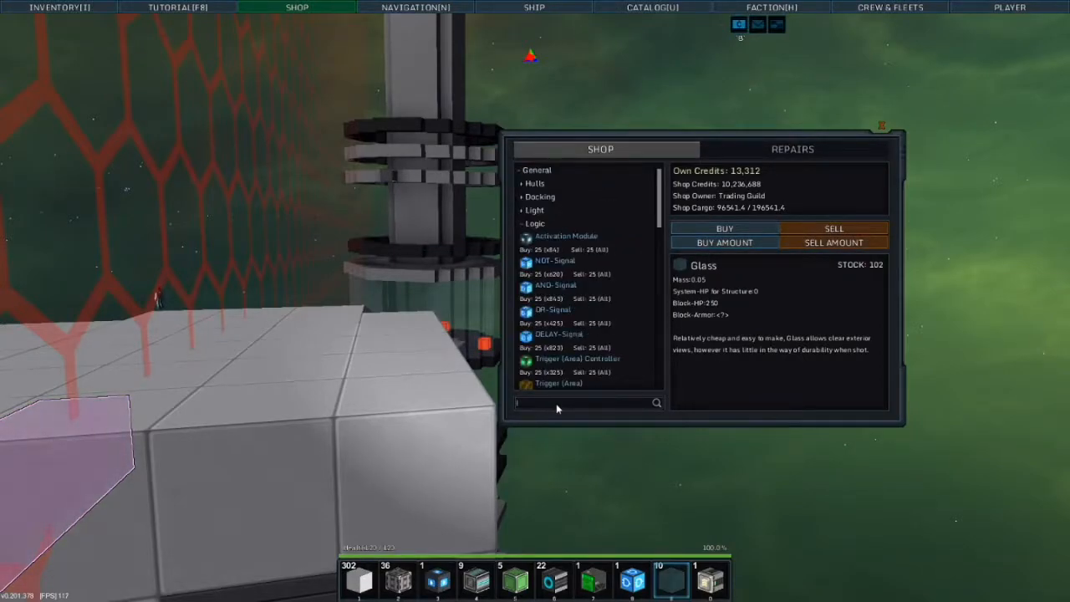
pyautogui.write('lig')
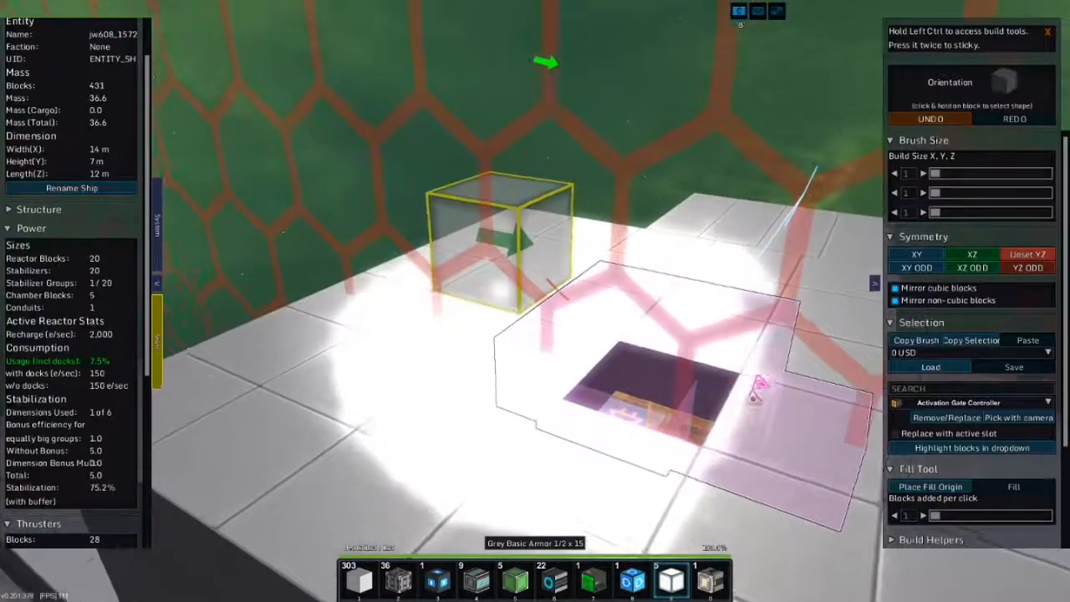
# Place glass and reactor chamber blocks and add thrusters around the rear, reaching 453 blocks
pyautogui.press('t')
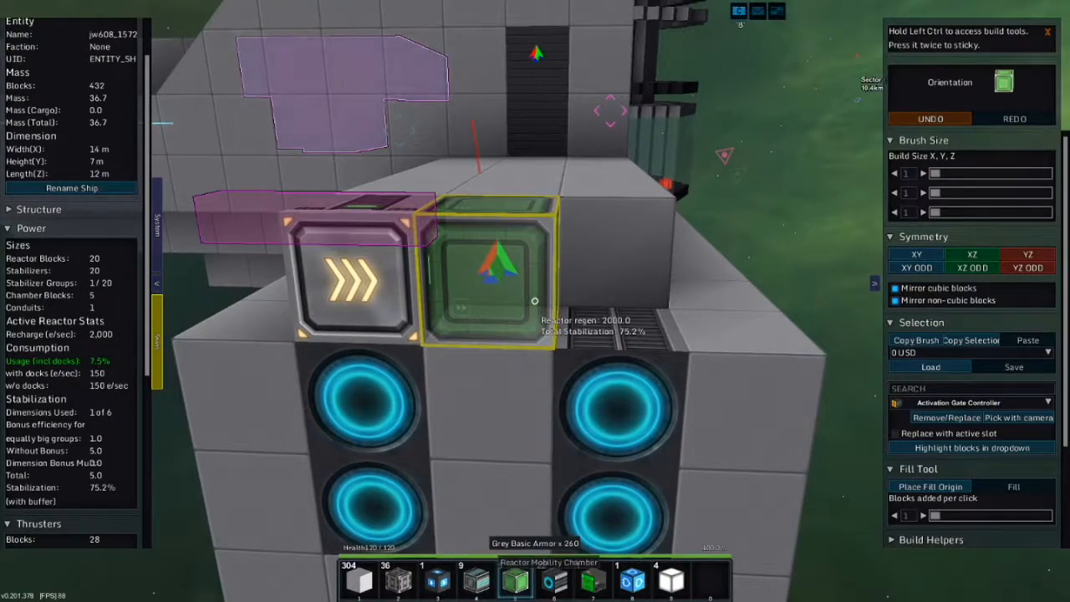
pyautogui.press('i')
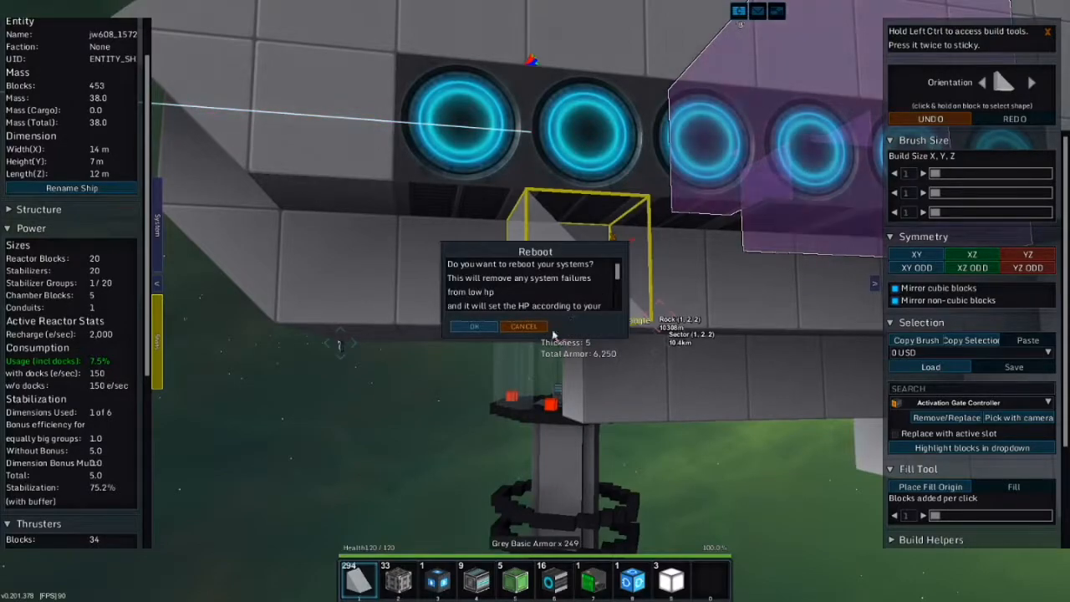
# Cancel the reboot prompt and extend the front hull with Grey Basic Armor wedges
pyautogui.click(524, 326)
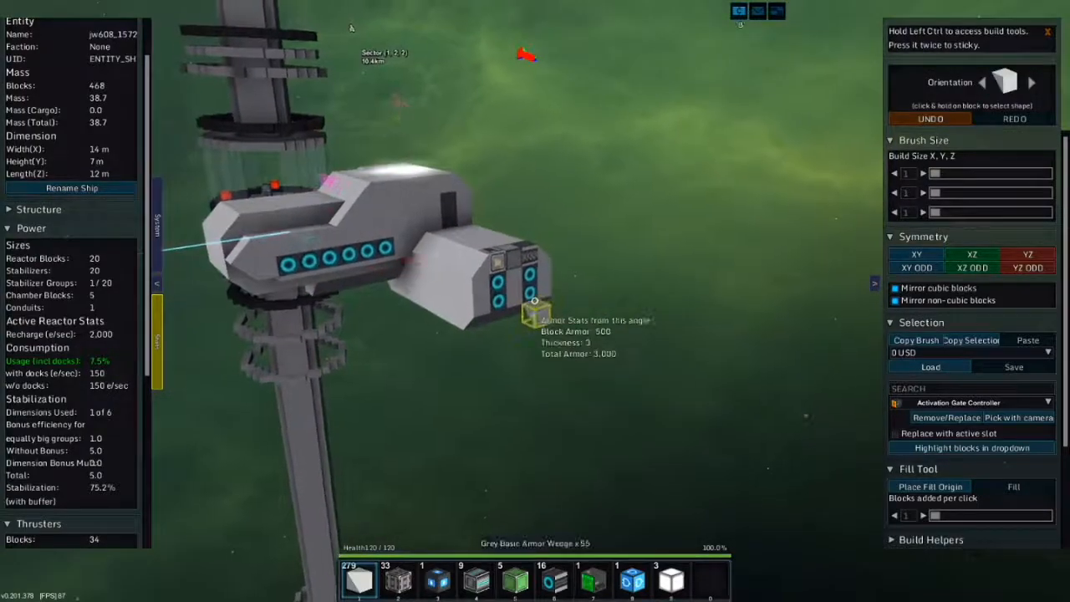
# Place Grey Basic Armor wedges along the hull edges, holding at 468 blocks
pyautogui.press('space')
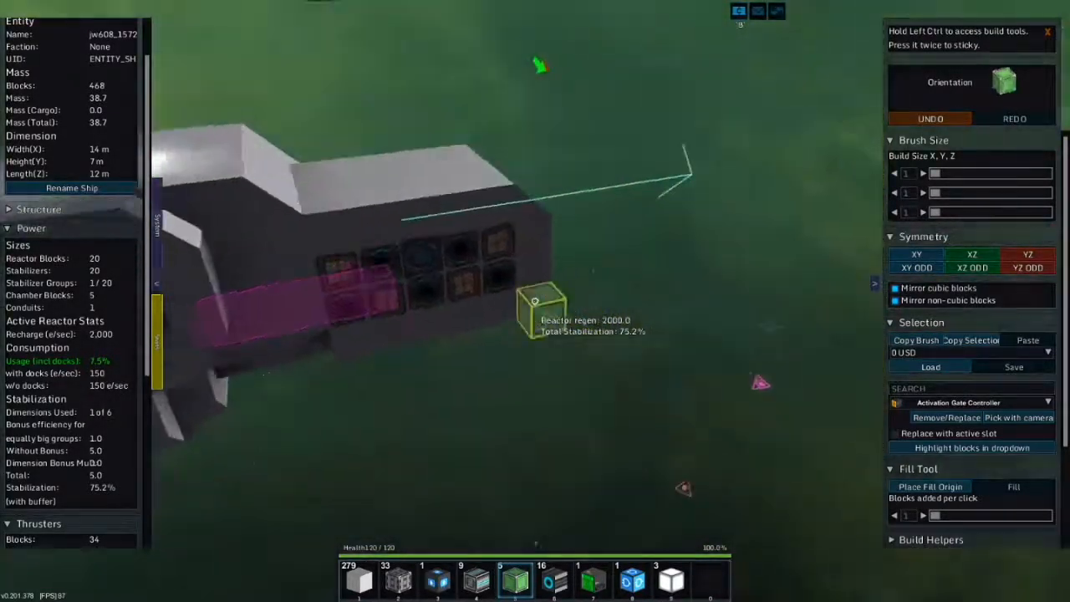
# Enter flight mode and set the Rammet and Sertise-rich asteroid as the navigation target
pyautogui.press('space')
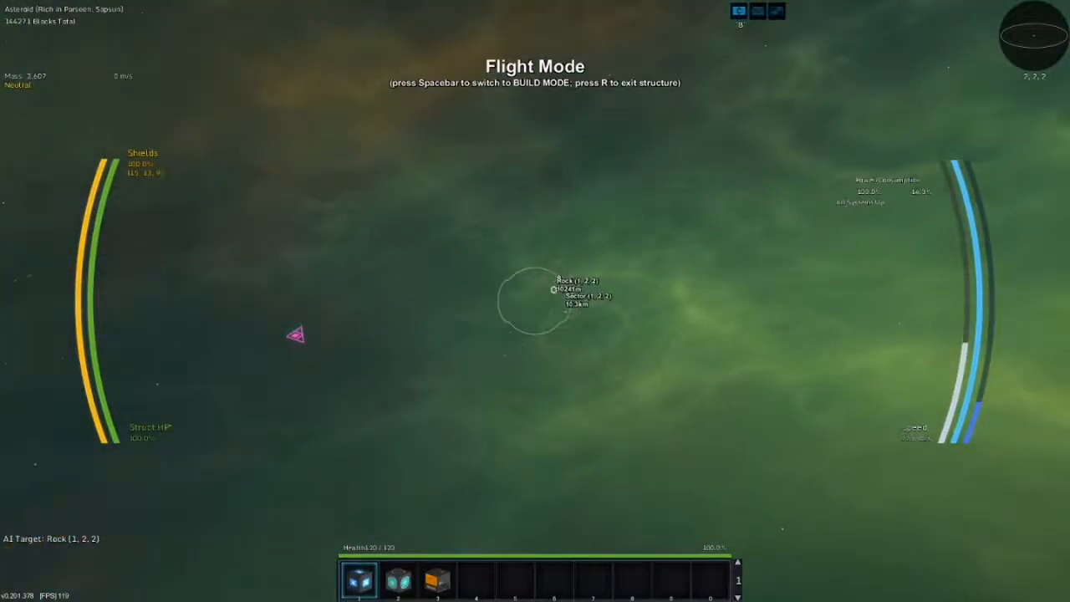
pyautogui.click(416, 7)
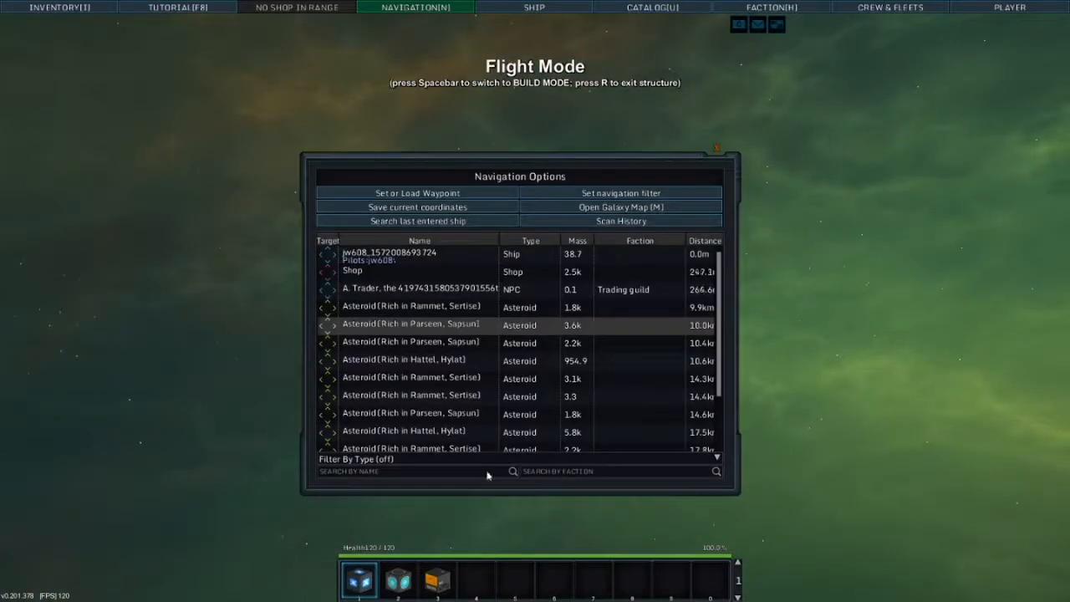
pyautogui.click(704, 240)
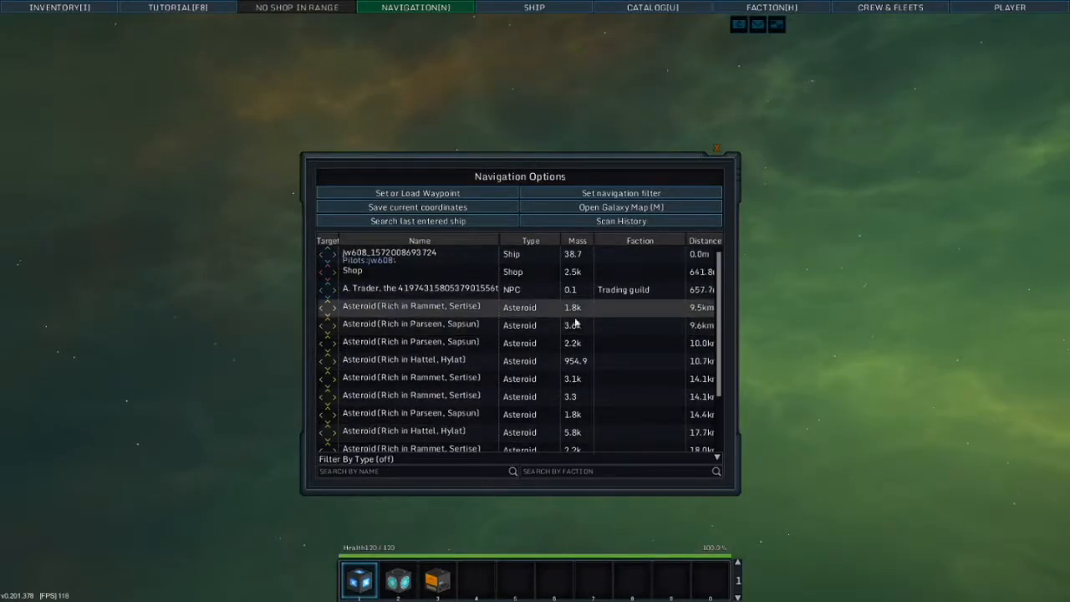
pyautogui.doubleClick(411, 306)
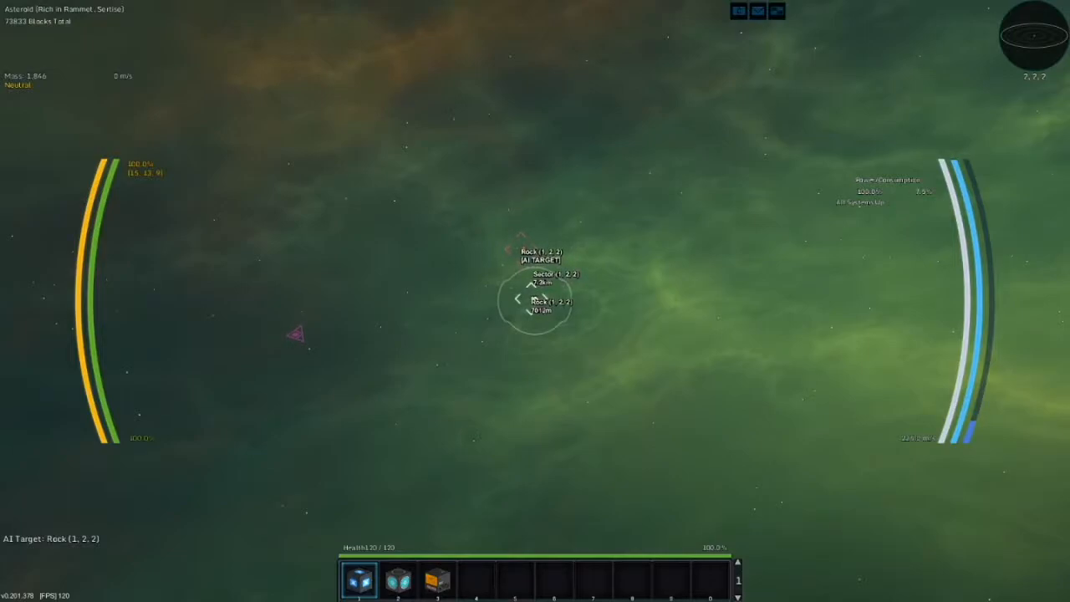
# Return to build mode and open the storage stash beside the player inventory
pyautogui.click(437, 579)
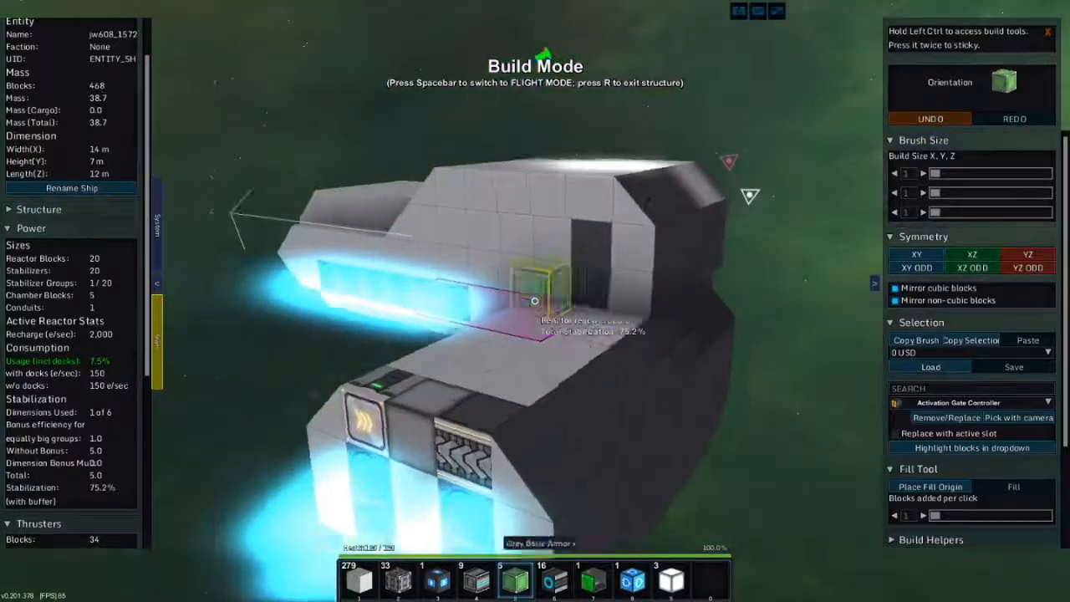
pyautogui.press('space')
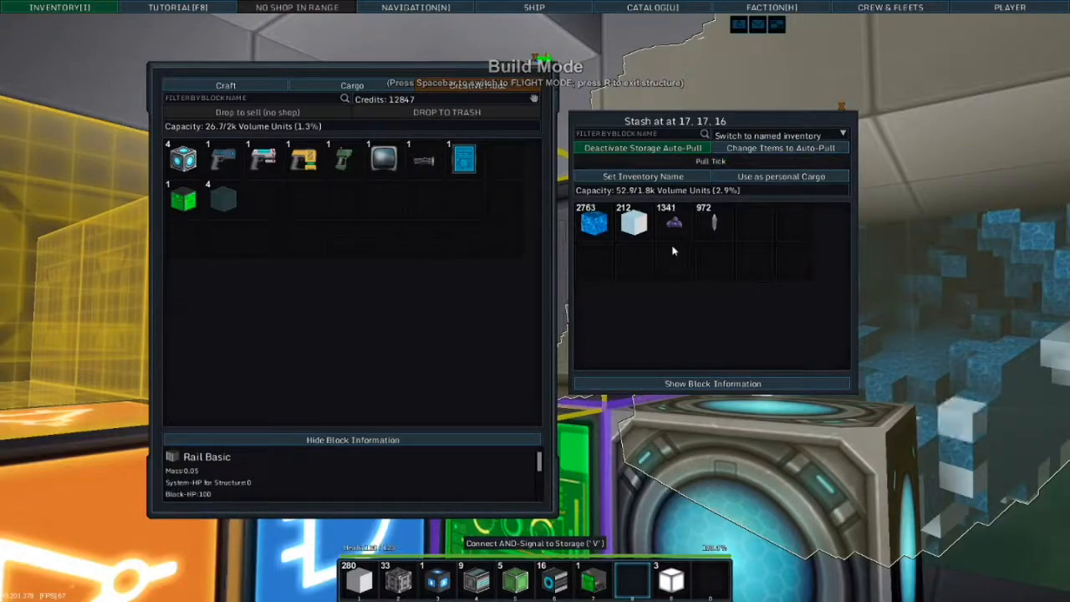
# Close the stash of mined ore and switch back to flight mode
pyautogui.press('space')
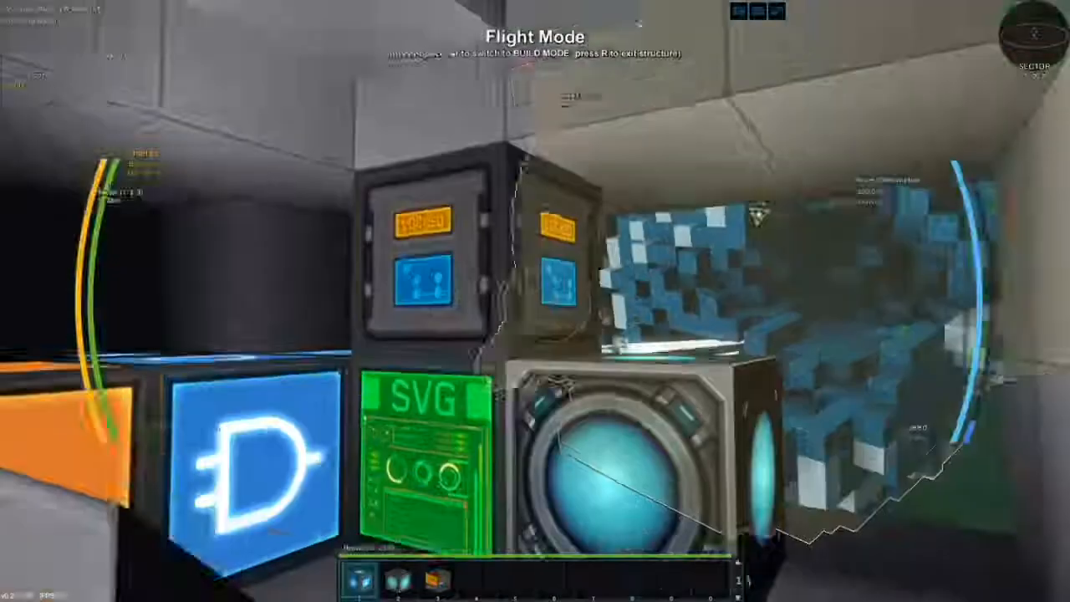